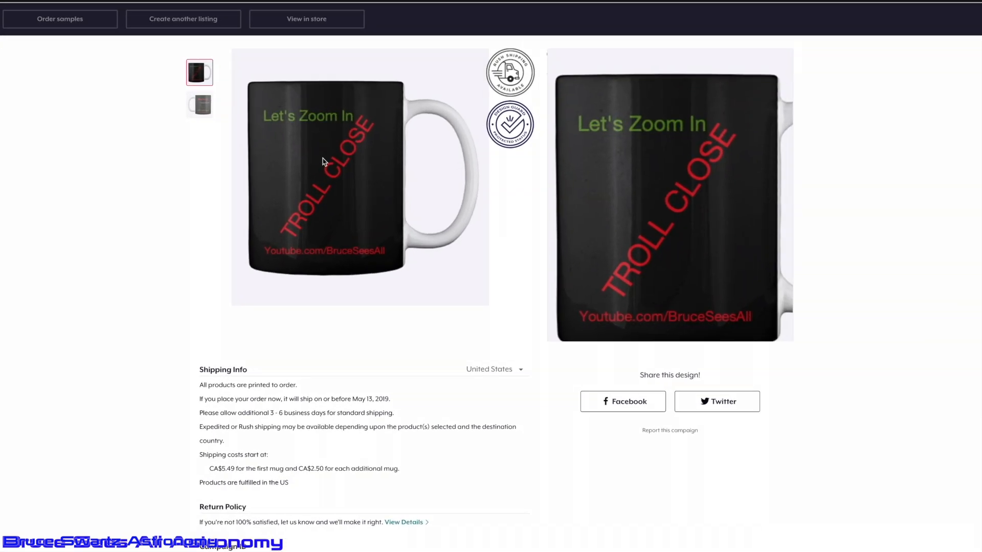
scroll(down, 3)
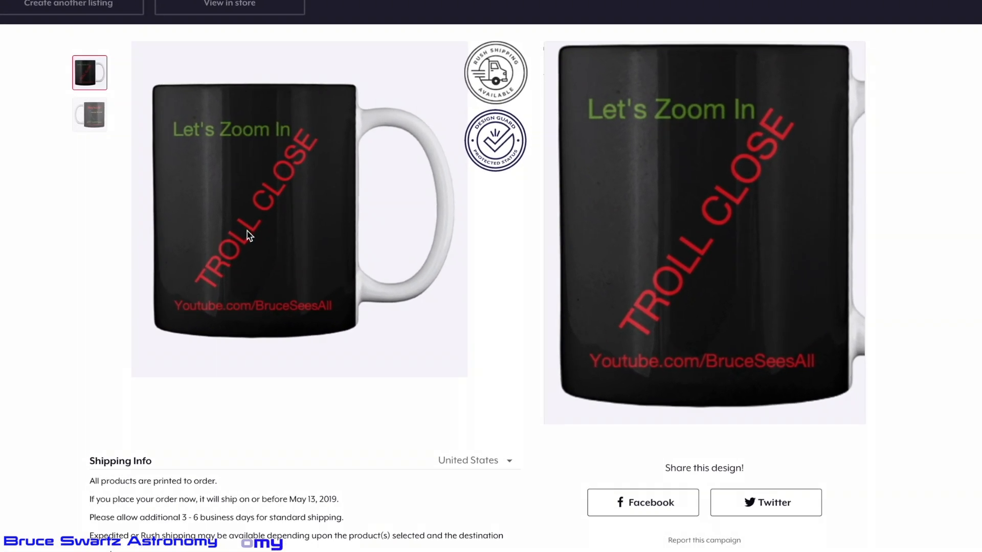